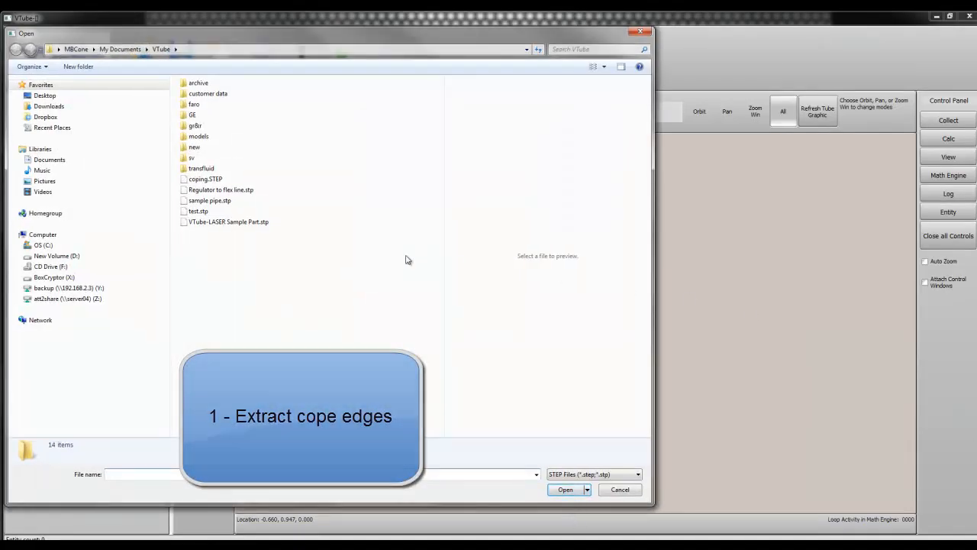
- Open coping.STEP, loading the tube model with its three cylinder straights
click(564, 489)
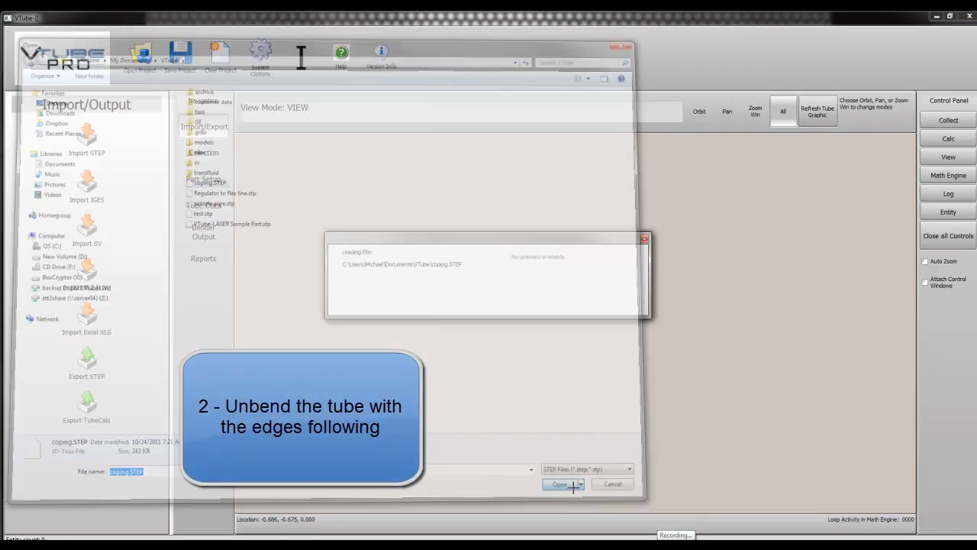
click(560, 484)
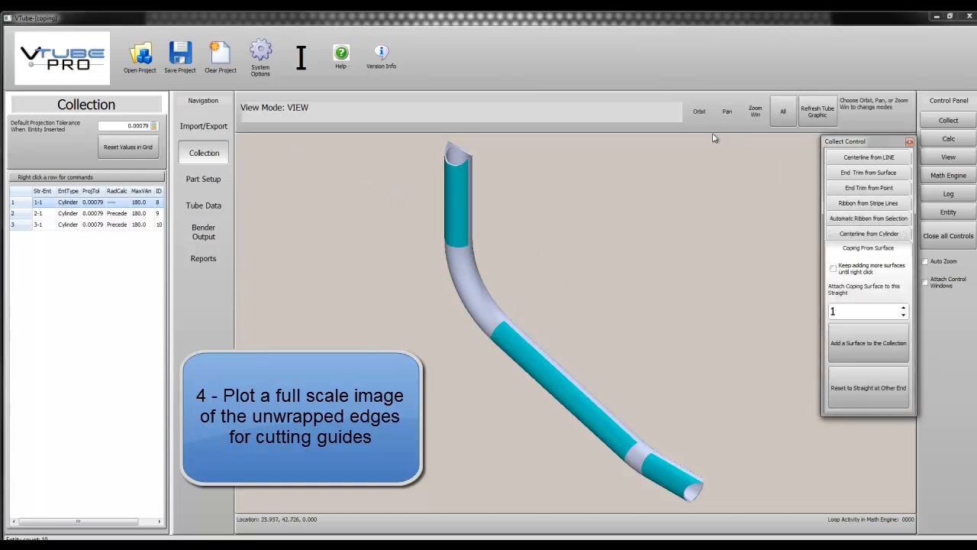
- With 'Keep adding more surfaces' on, collect the end coping surfaces for straights 1 and 3
click(698, 110)
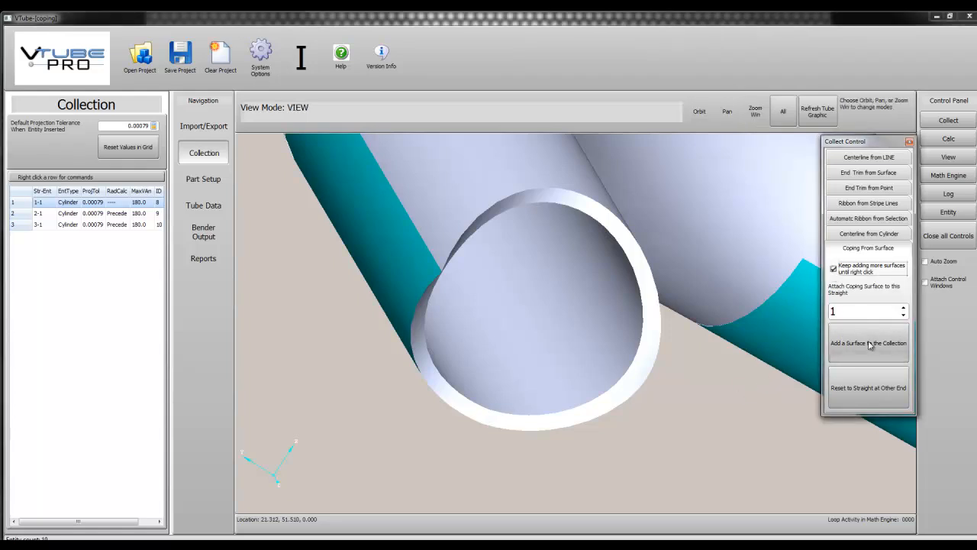
click(868, 342)
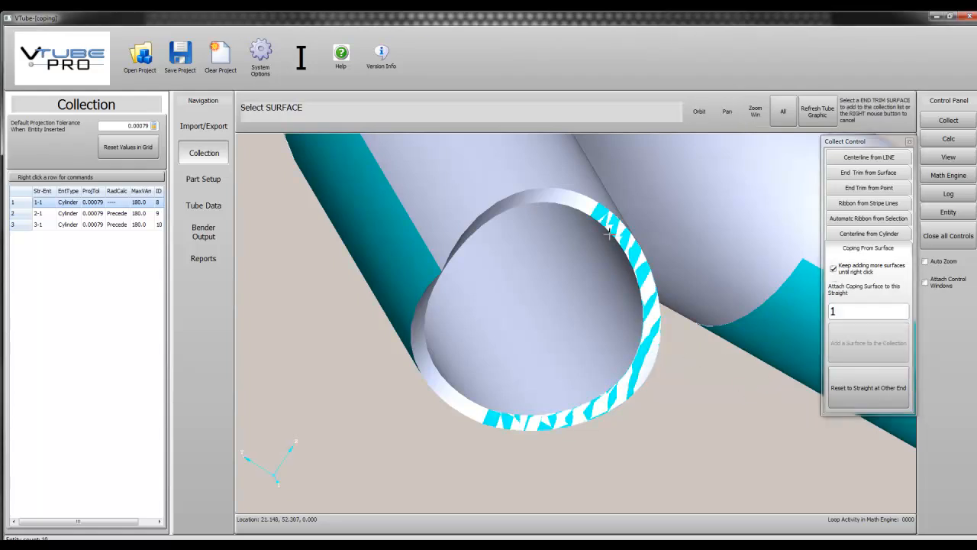
click(868, 342)
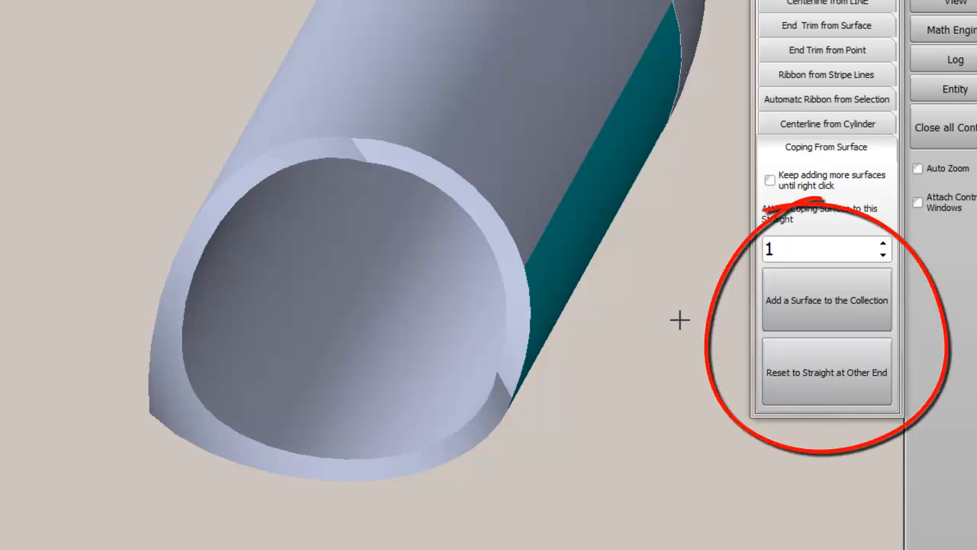
click(769, 180)
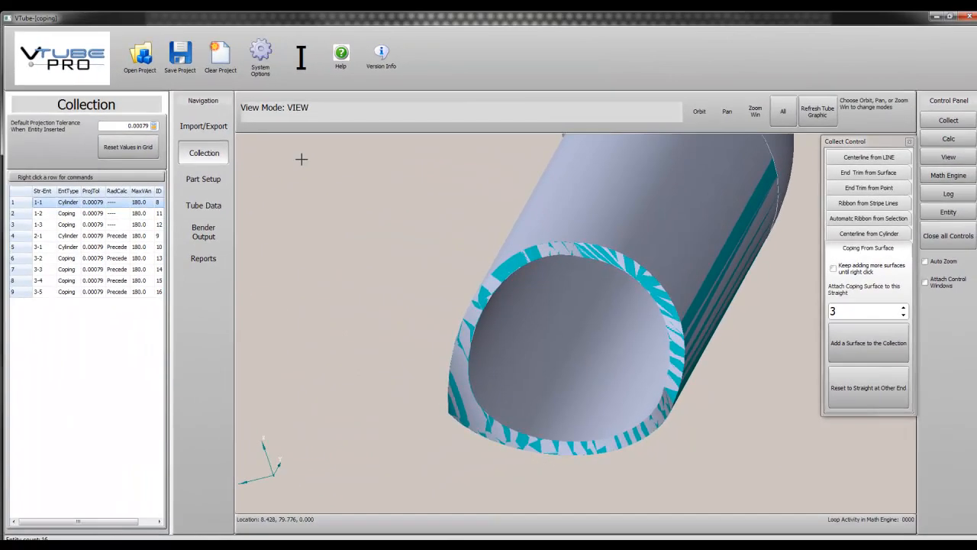
click(782, 110)
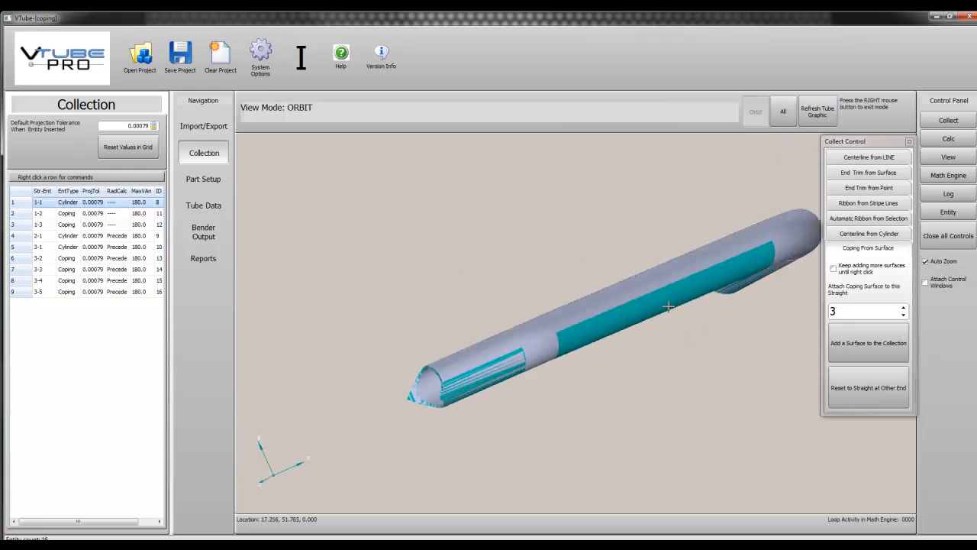
- Generate the tube model, then the coping model and the unbent coping model
drag(668, 305, 599, 256)
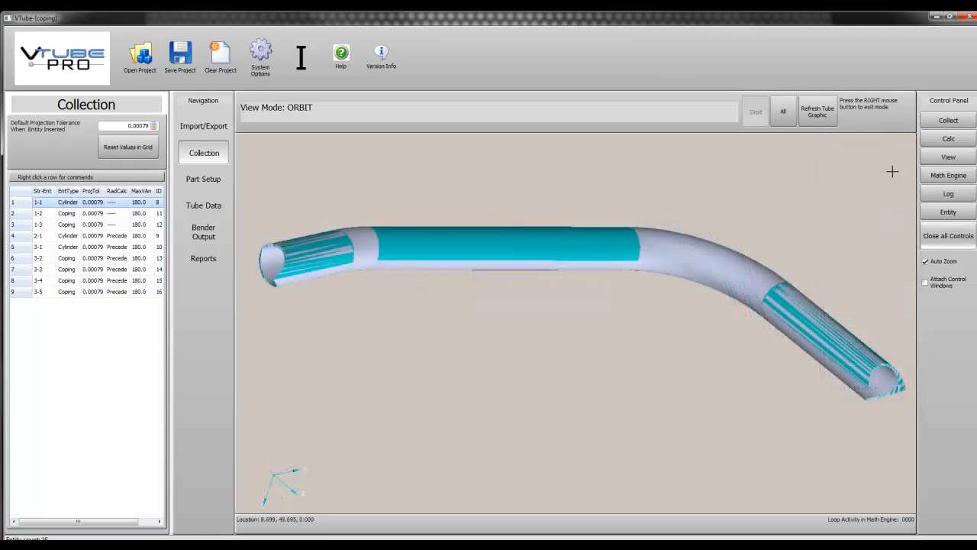
click(947, 139)
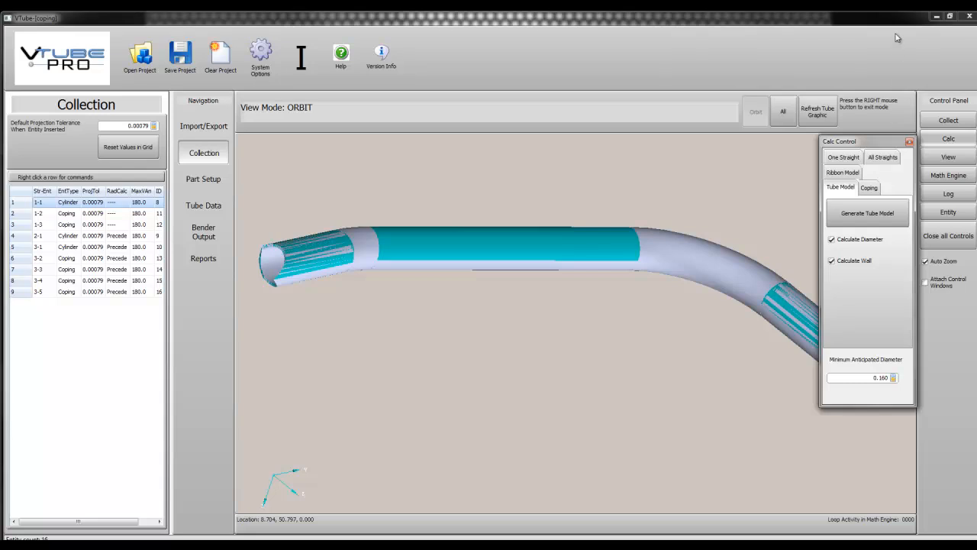
click(866, 212)
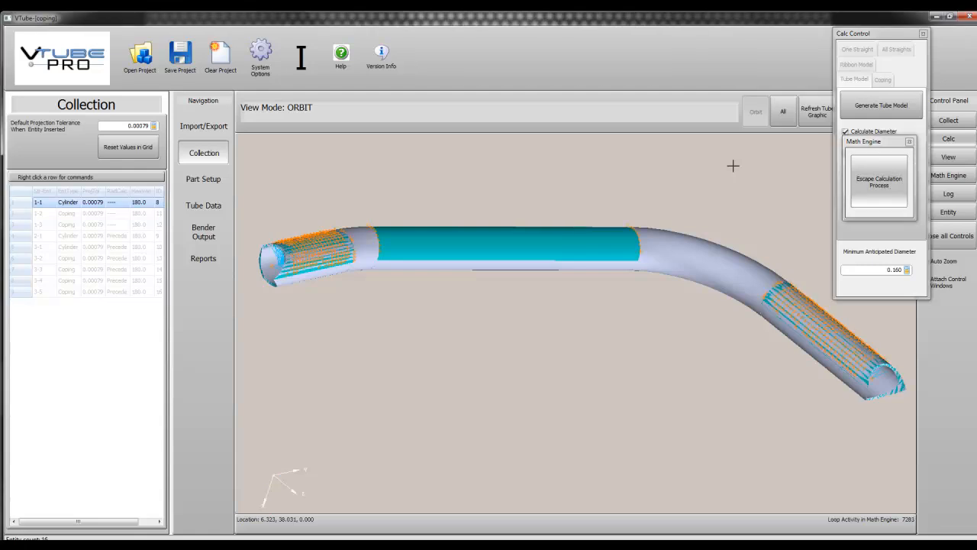
click(203, 205)
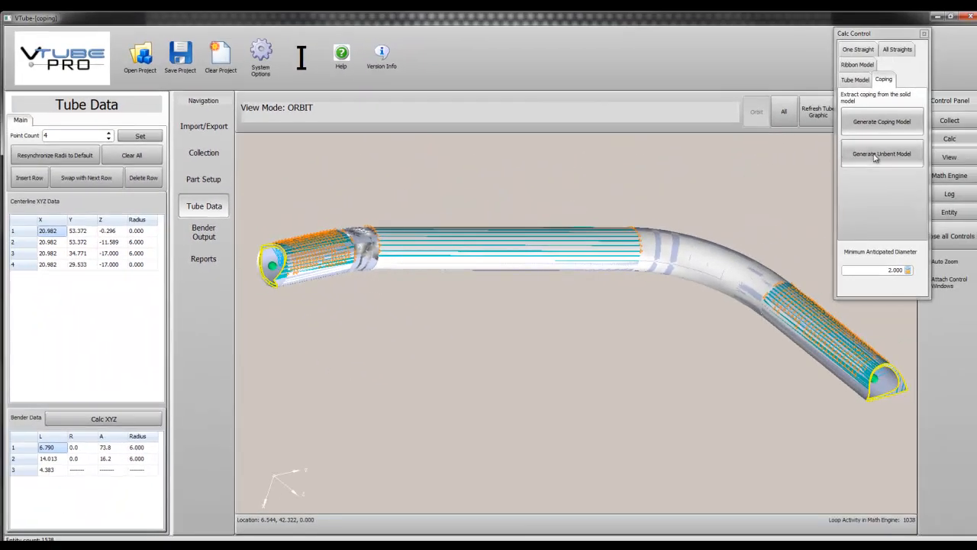
click(882, 153)
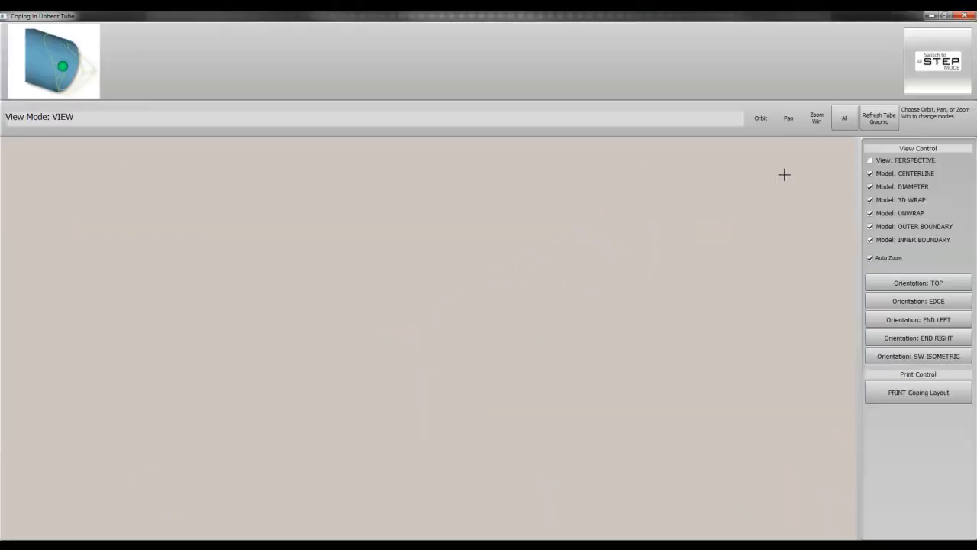
- Turn on Model: UNWRAP and orbit and pan to view the coping outlines at both ends
click(760, 118)
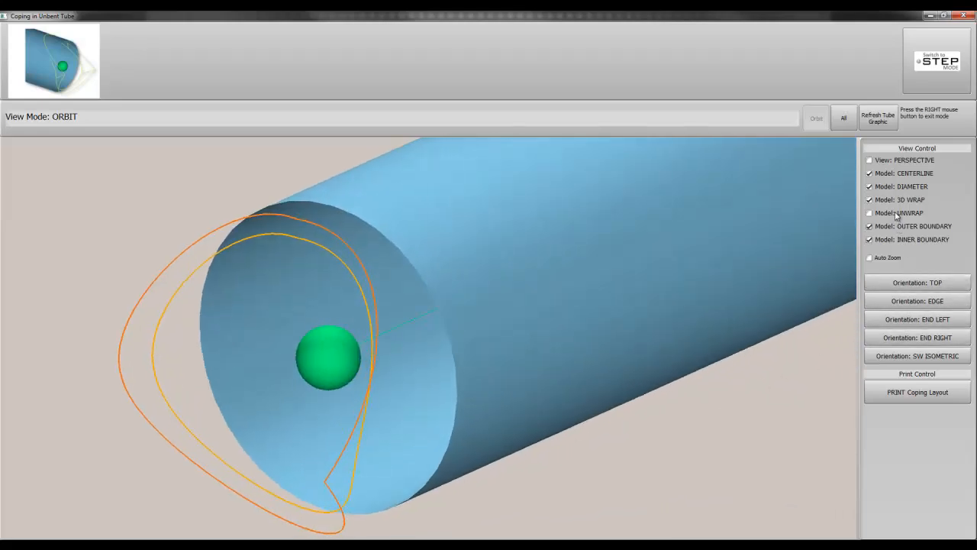
click(869, 213)
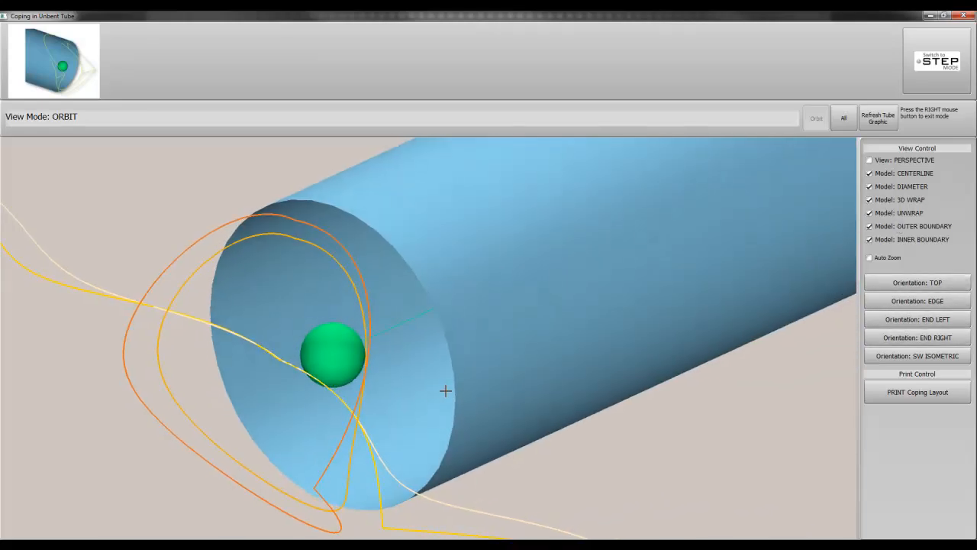
drag(445, 391, 304, 369)
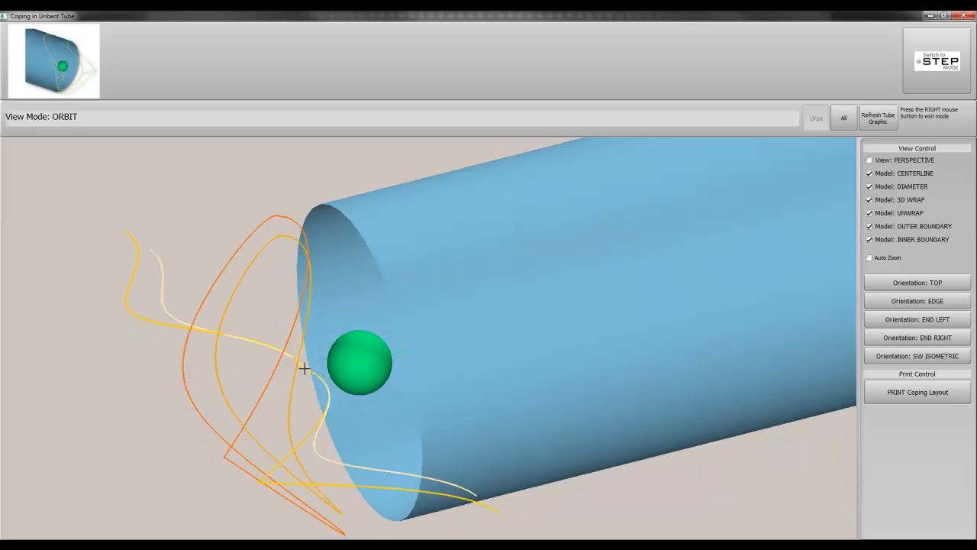
drag(304, 368, 296, 351)
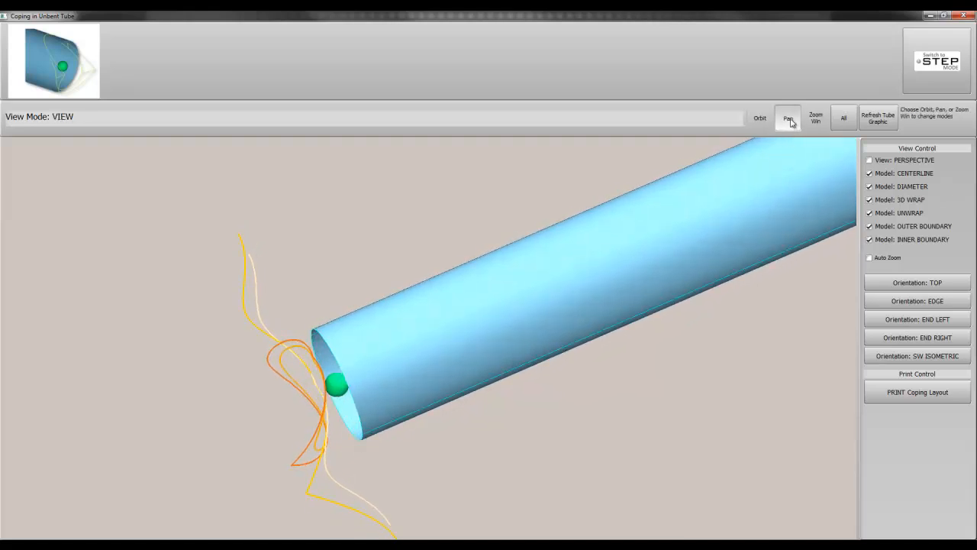
click(788, 118)
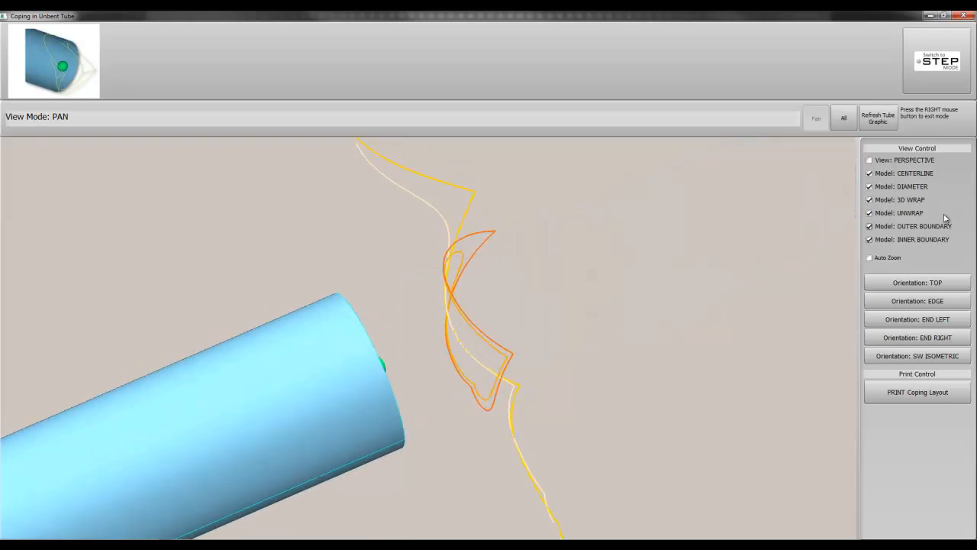
click(869, 199)
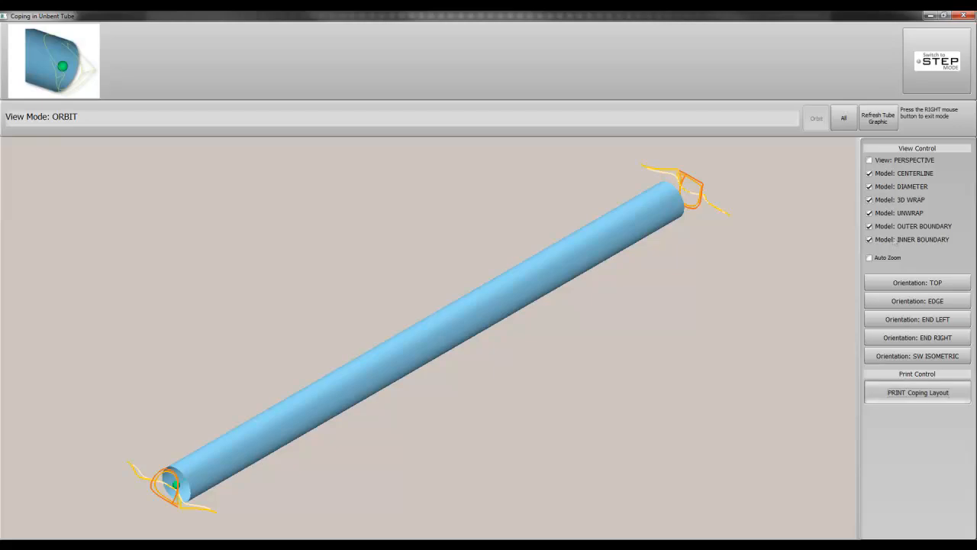
- Open the two-page Print Coping Layout preview and zoom in on page 1
click(916, 391)
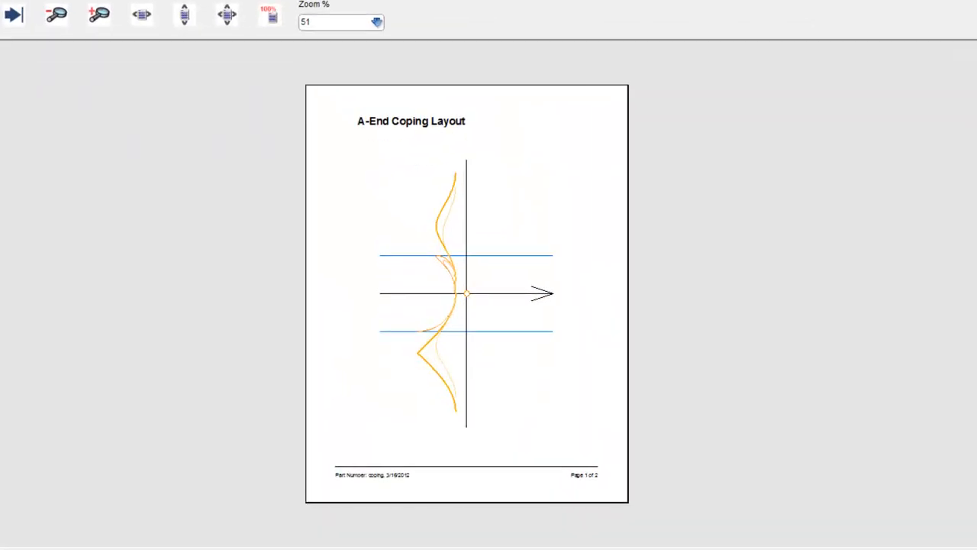
mouse_move(973, 224)
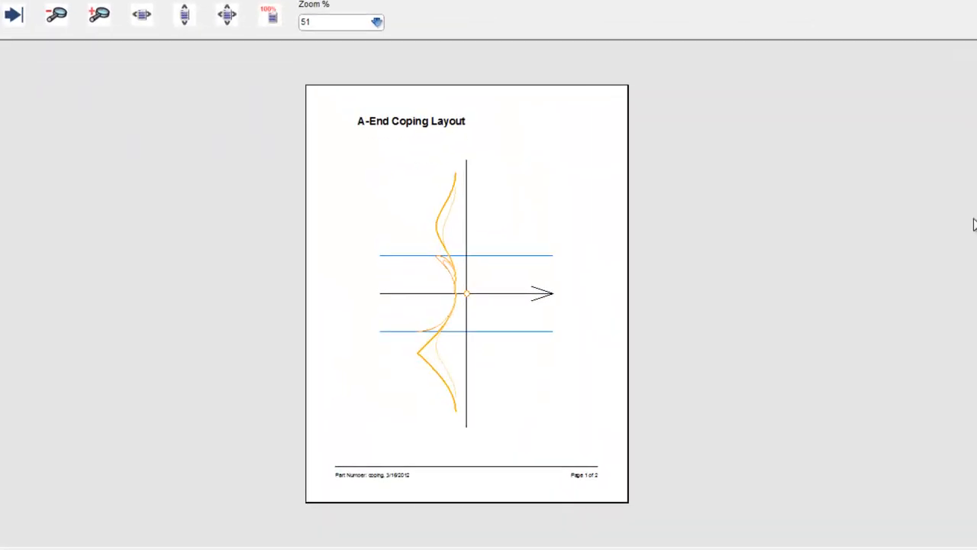
click(269, 14)
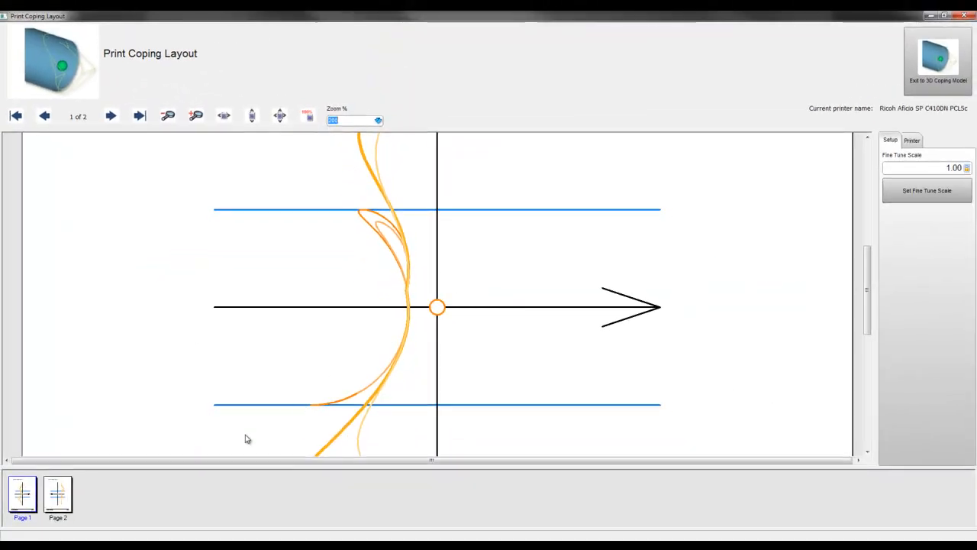
- Apply a 1.05 fine tune scale and print the coping layout to CutePDF Writer
text(8)
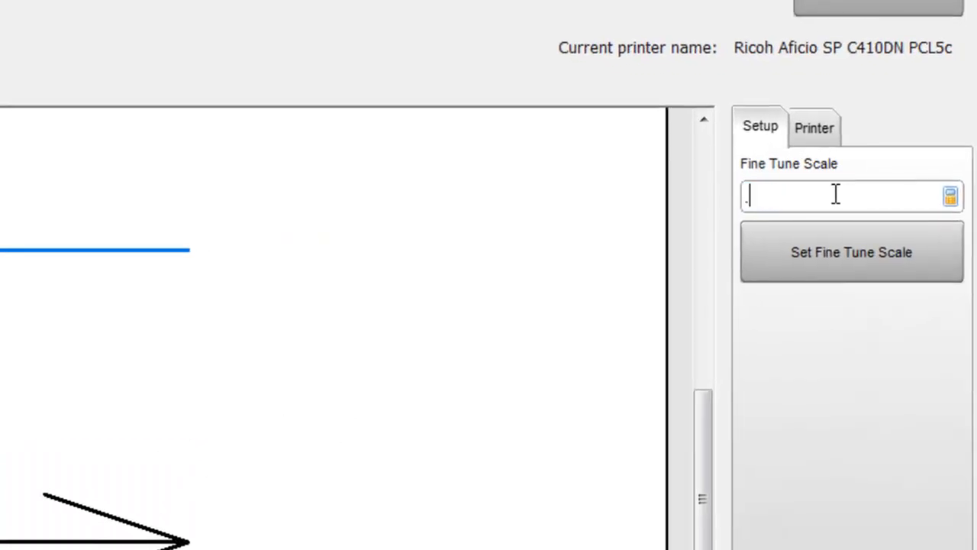
text(80)
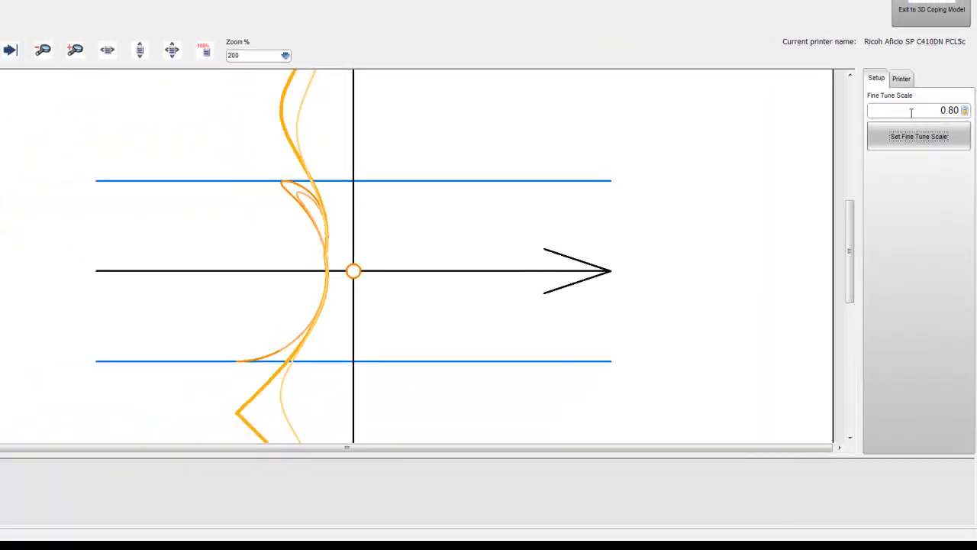
text(1.05)
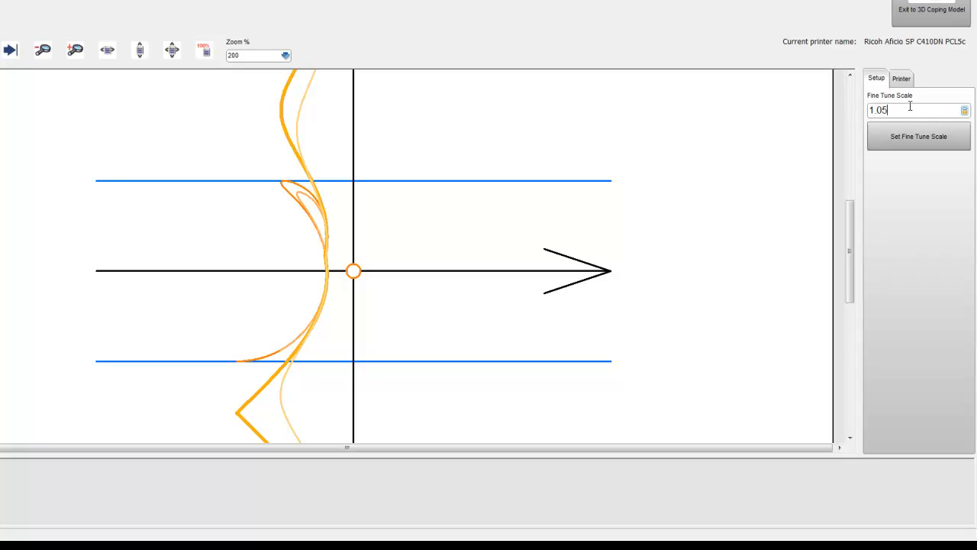
click(918, 136)
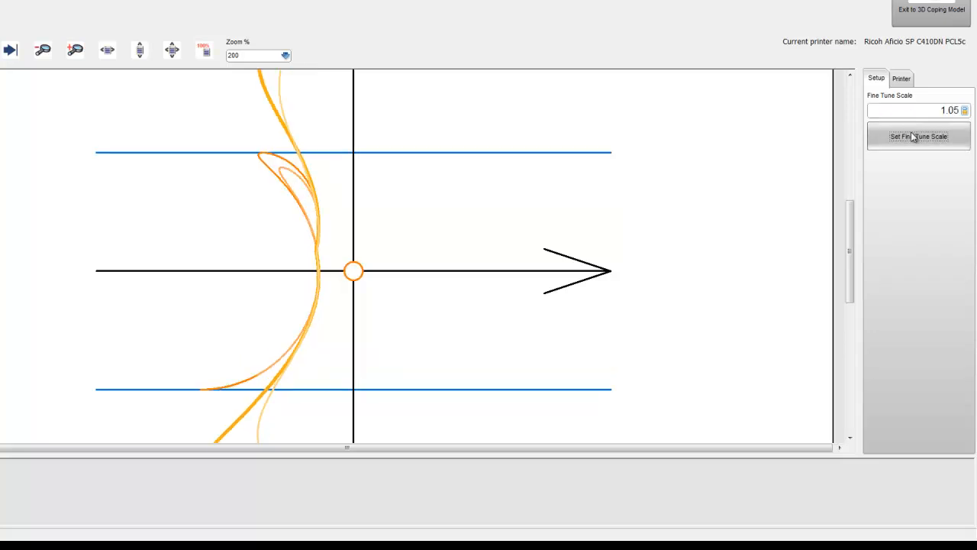
click(172, 50)
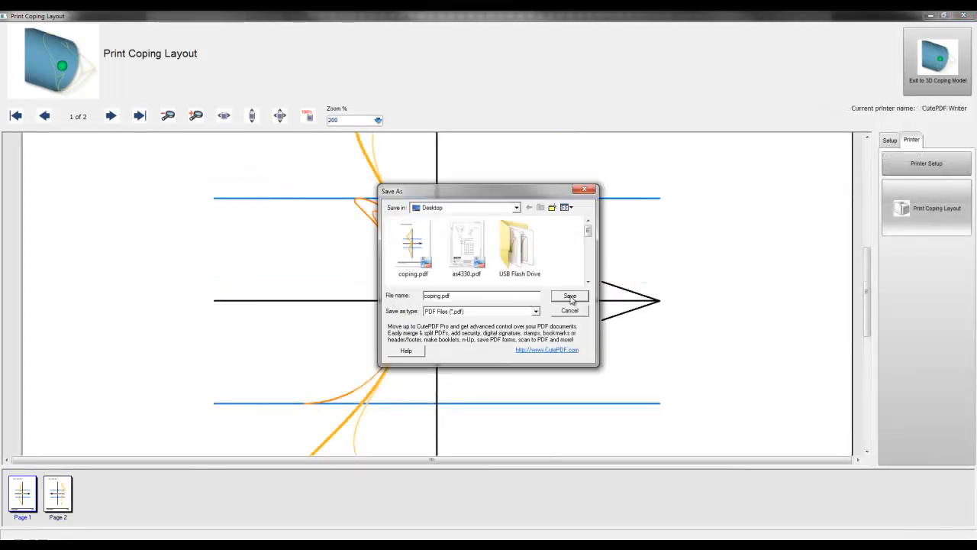
- Save the layout as coping.pdf, replacing the existing file
click(568, 296)
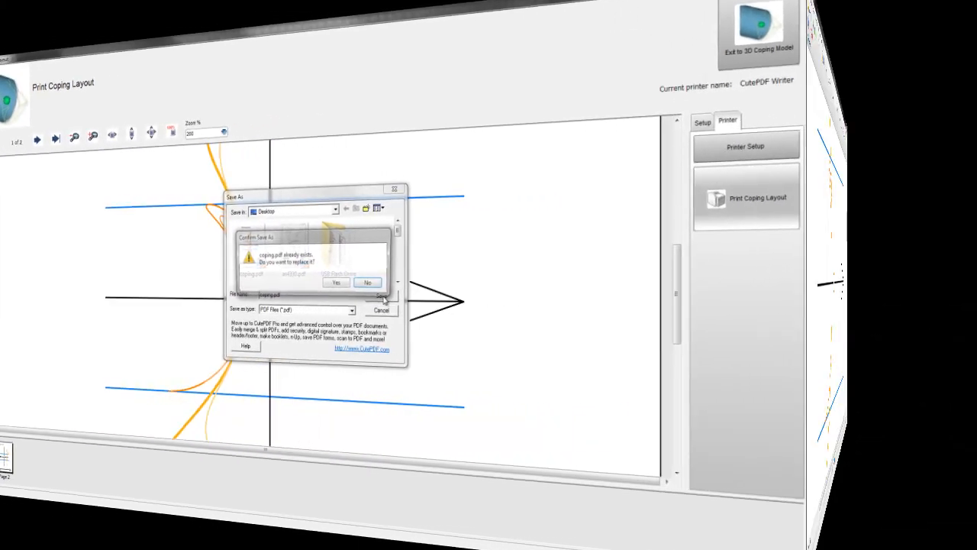
click(336, 283)
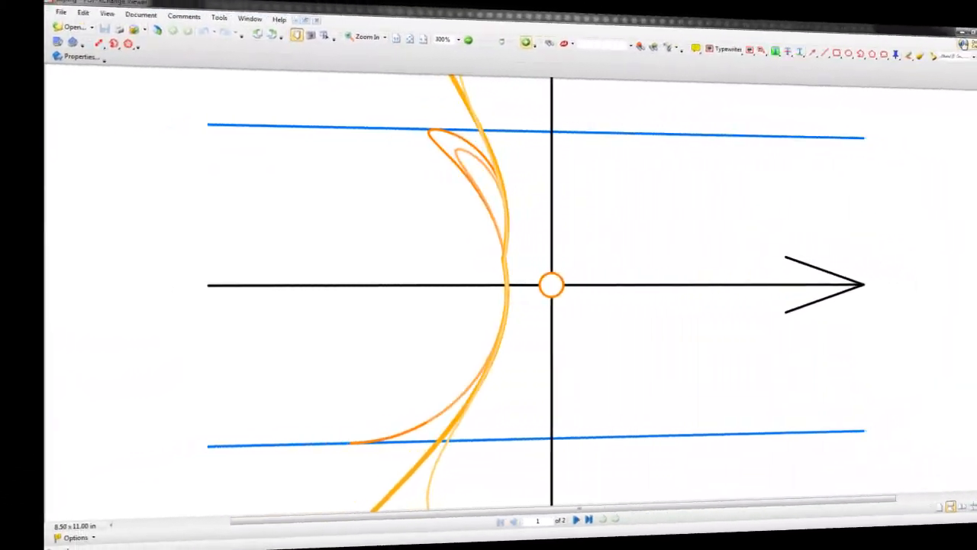